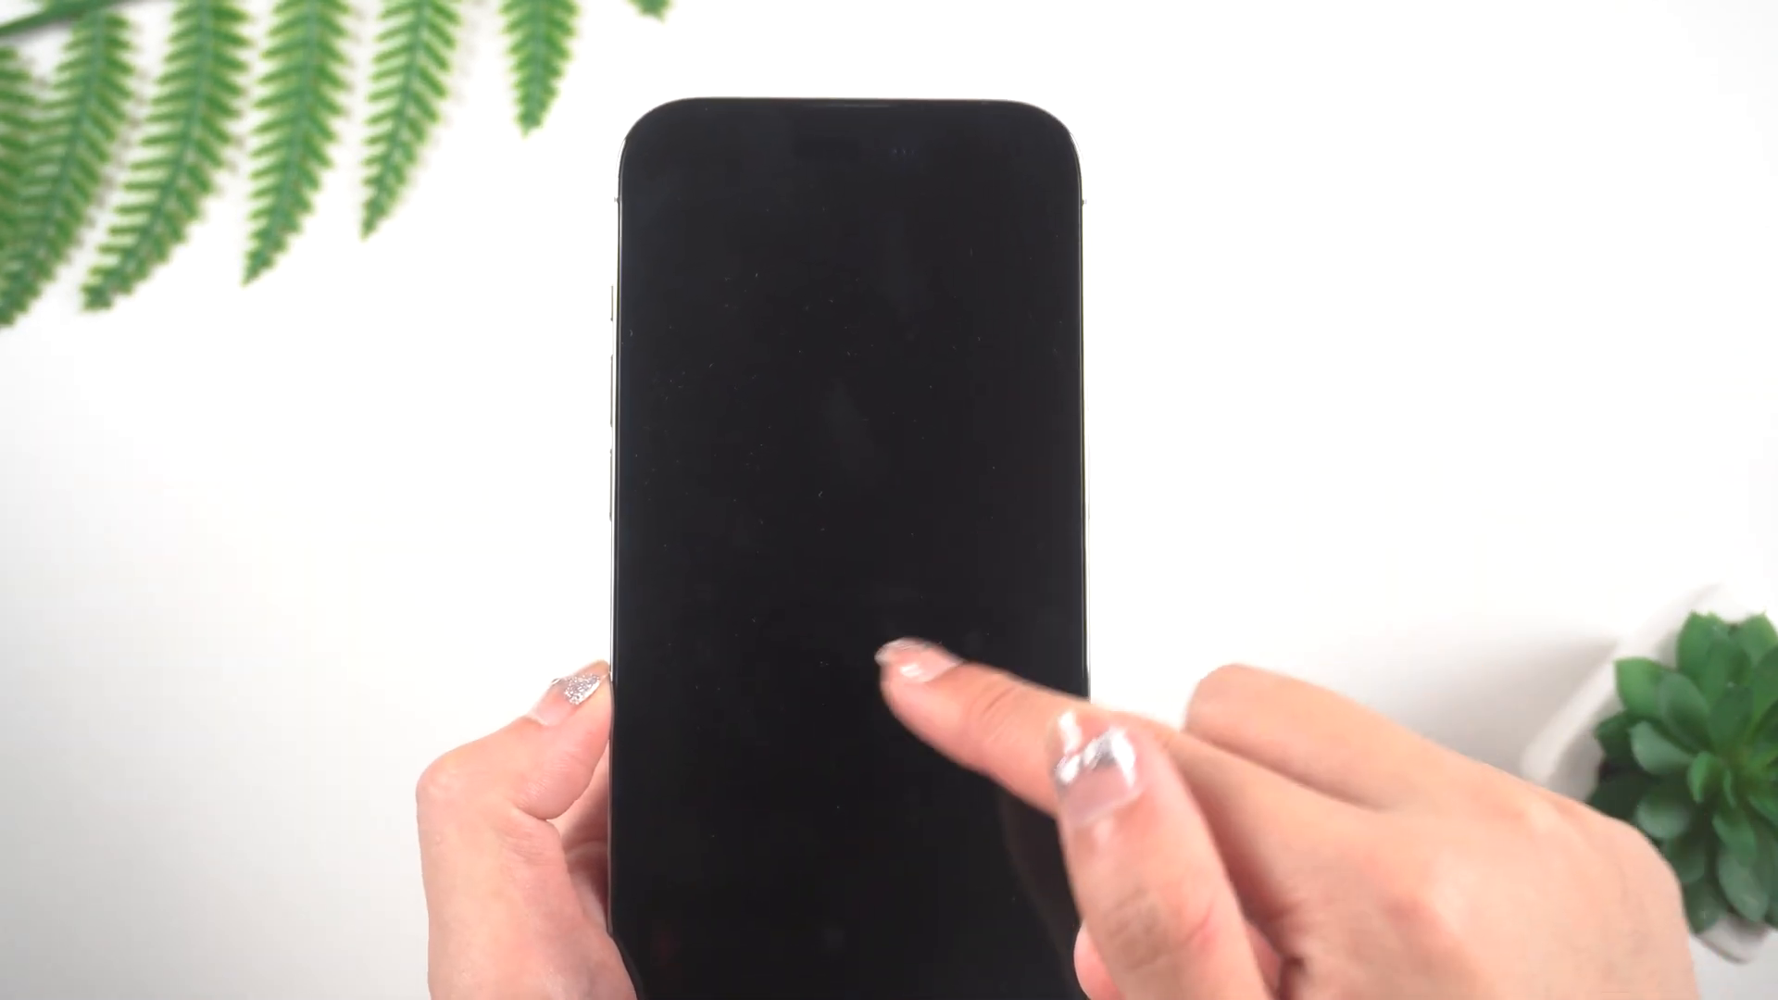
Dismiss Finder's no-internet error to reach the iPhone recovery-mode update/restore prompt
left_click(908, 680)
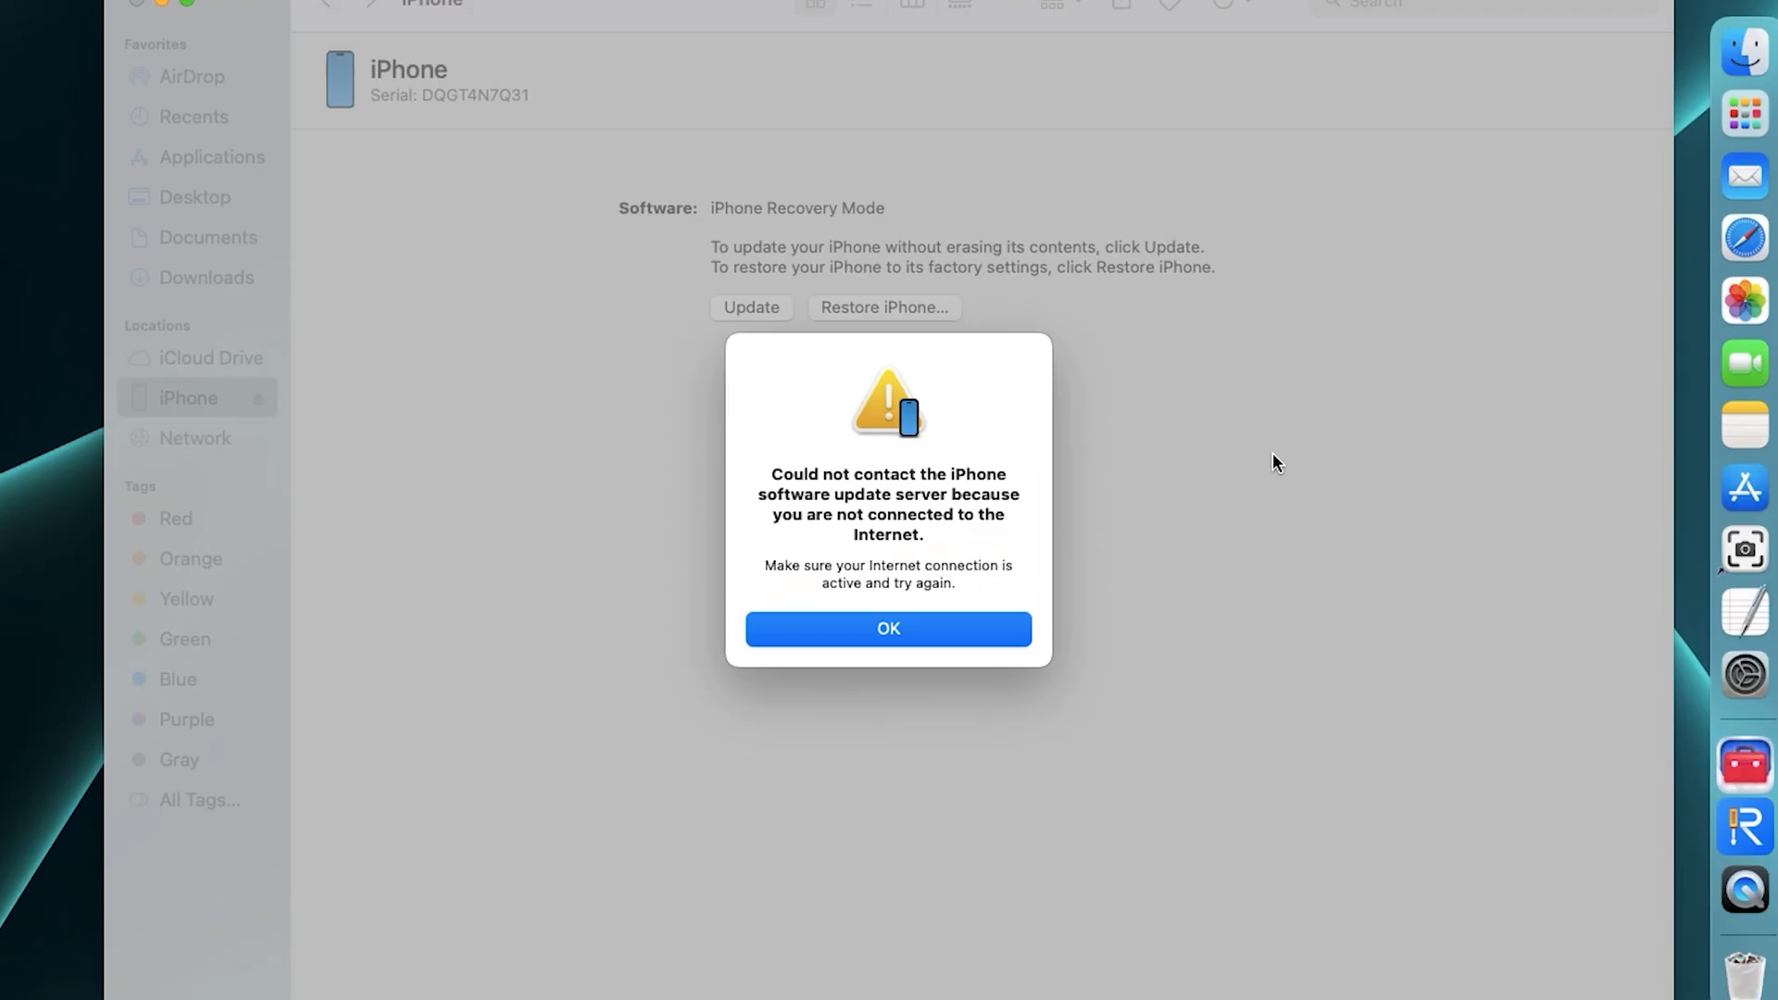
mouse_move(854, 615)
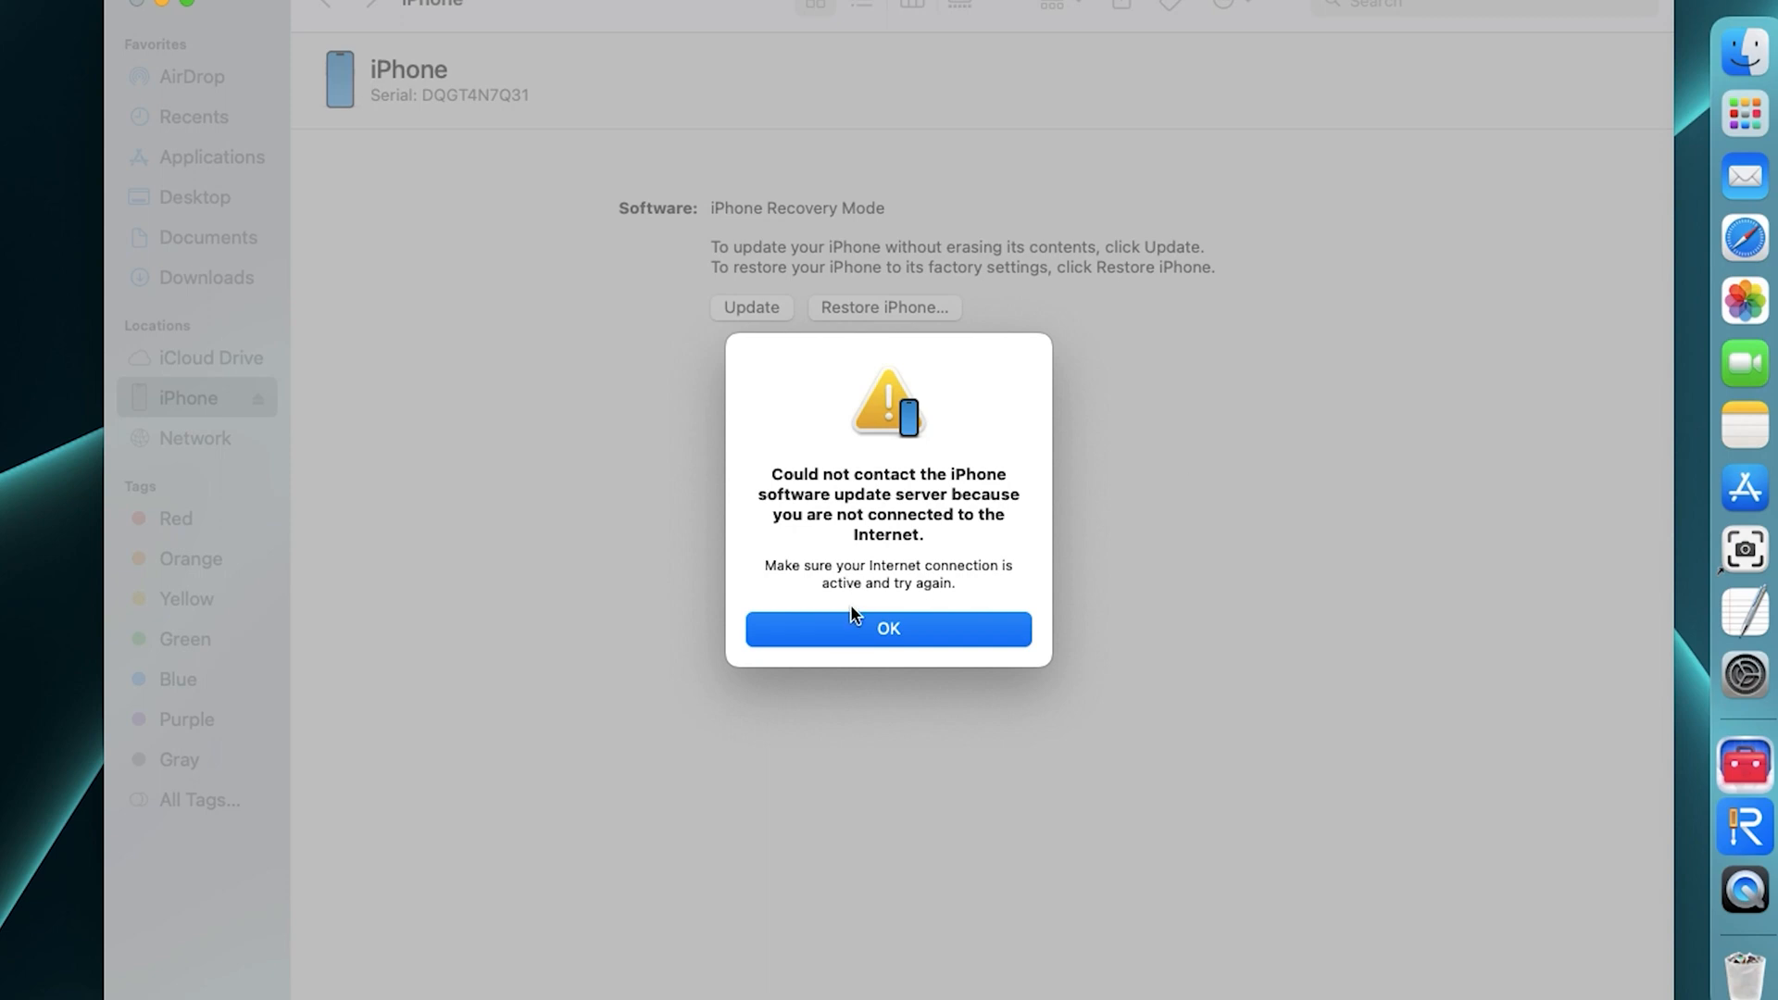
left_click(887, 628)
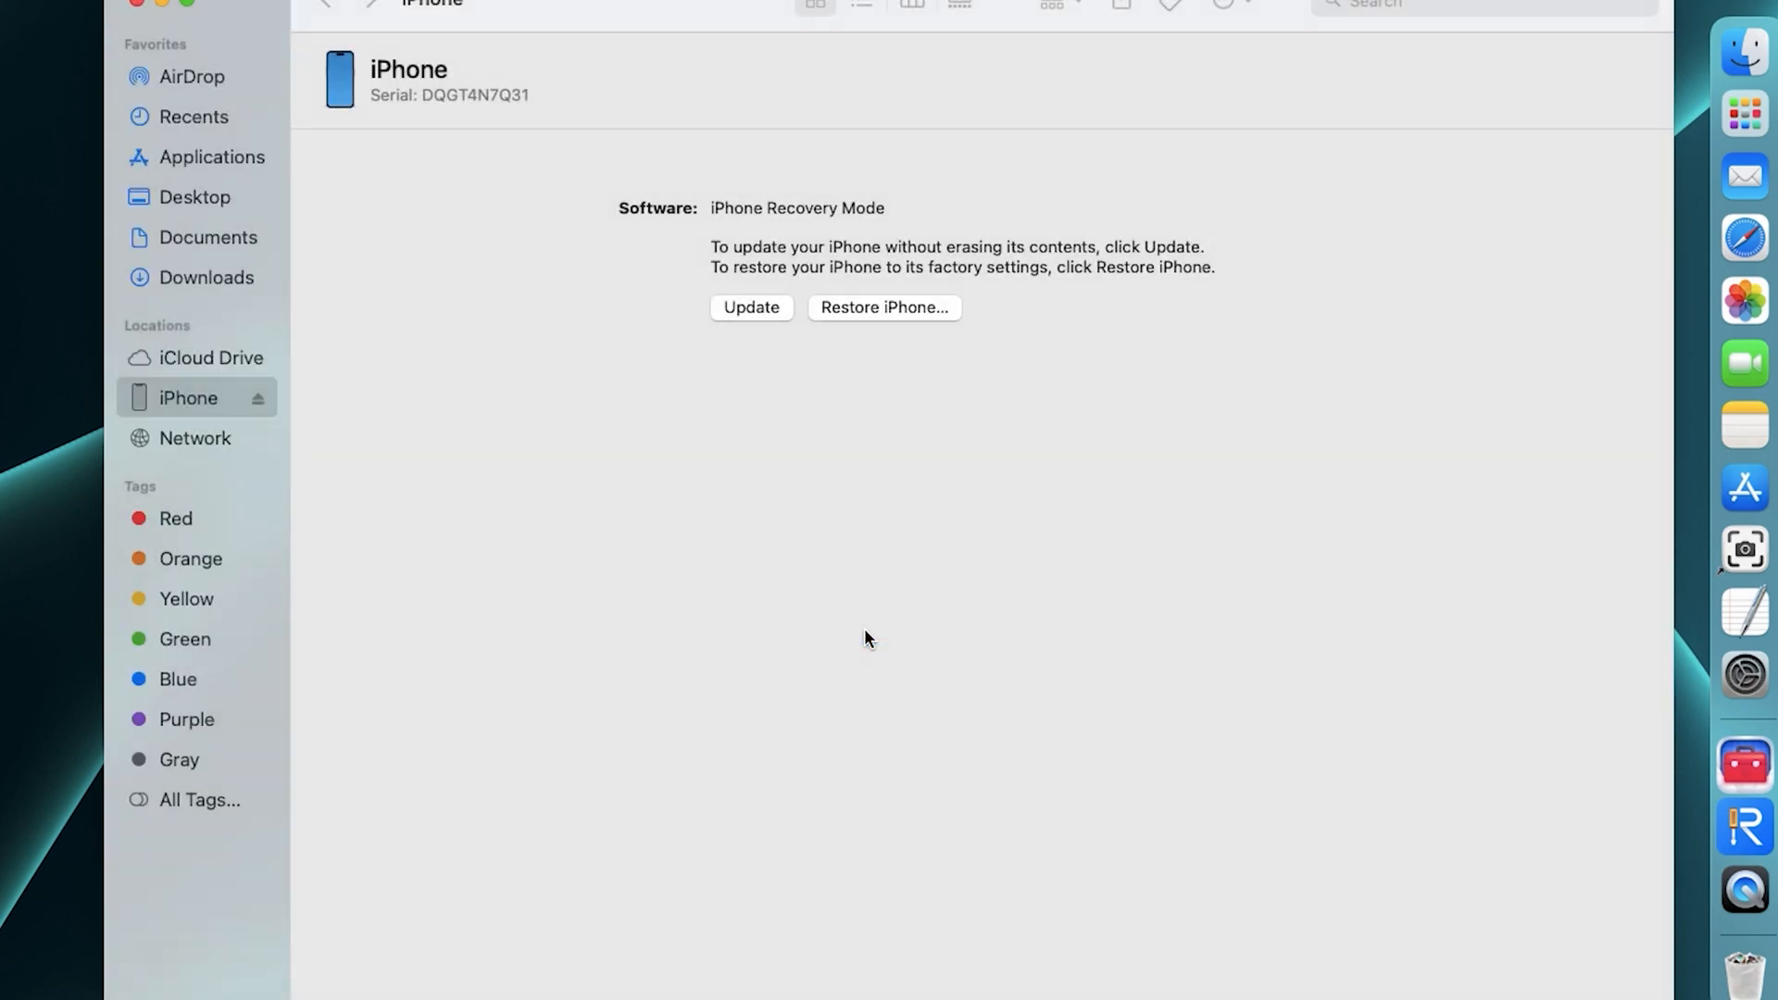
mouse_move(1500, 416)
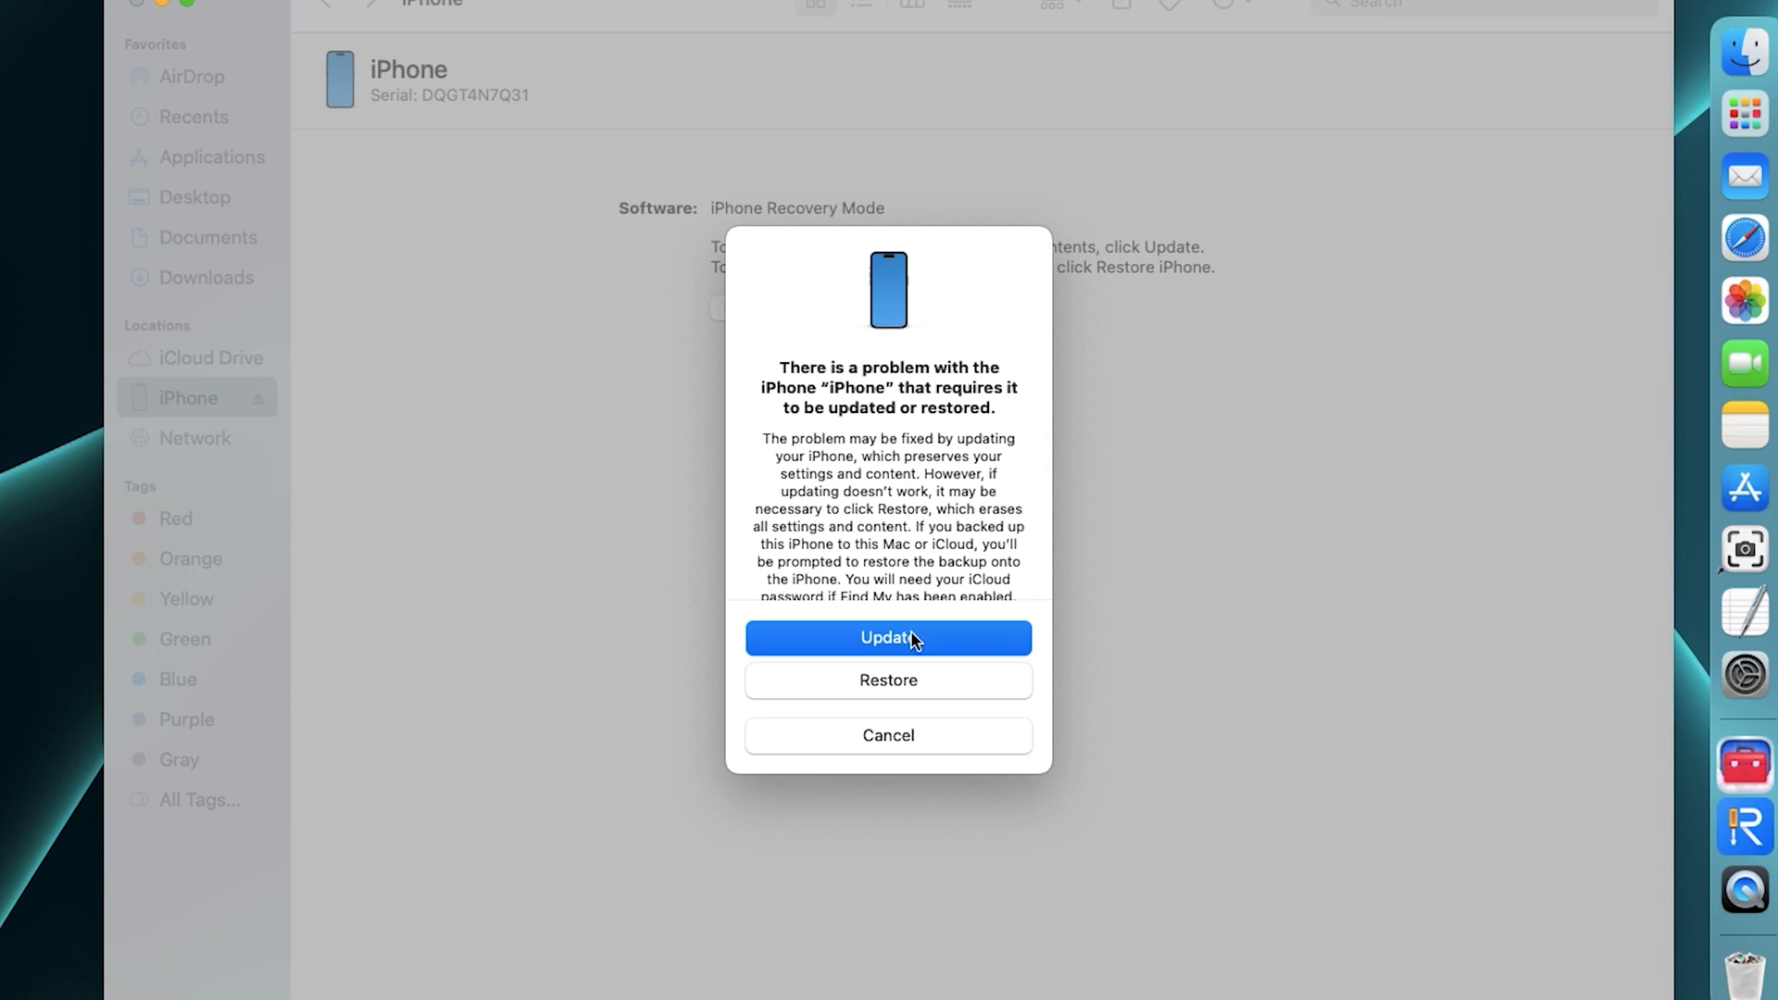
mouse_move(907, 700)
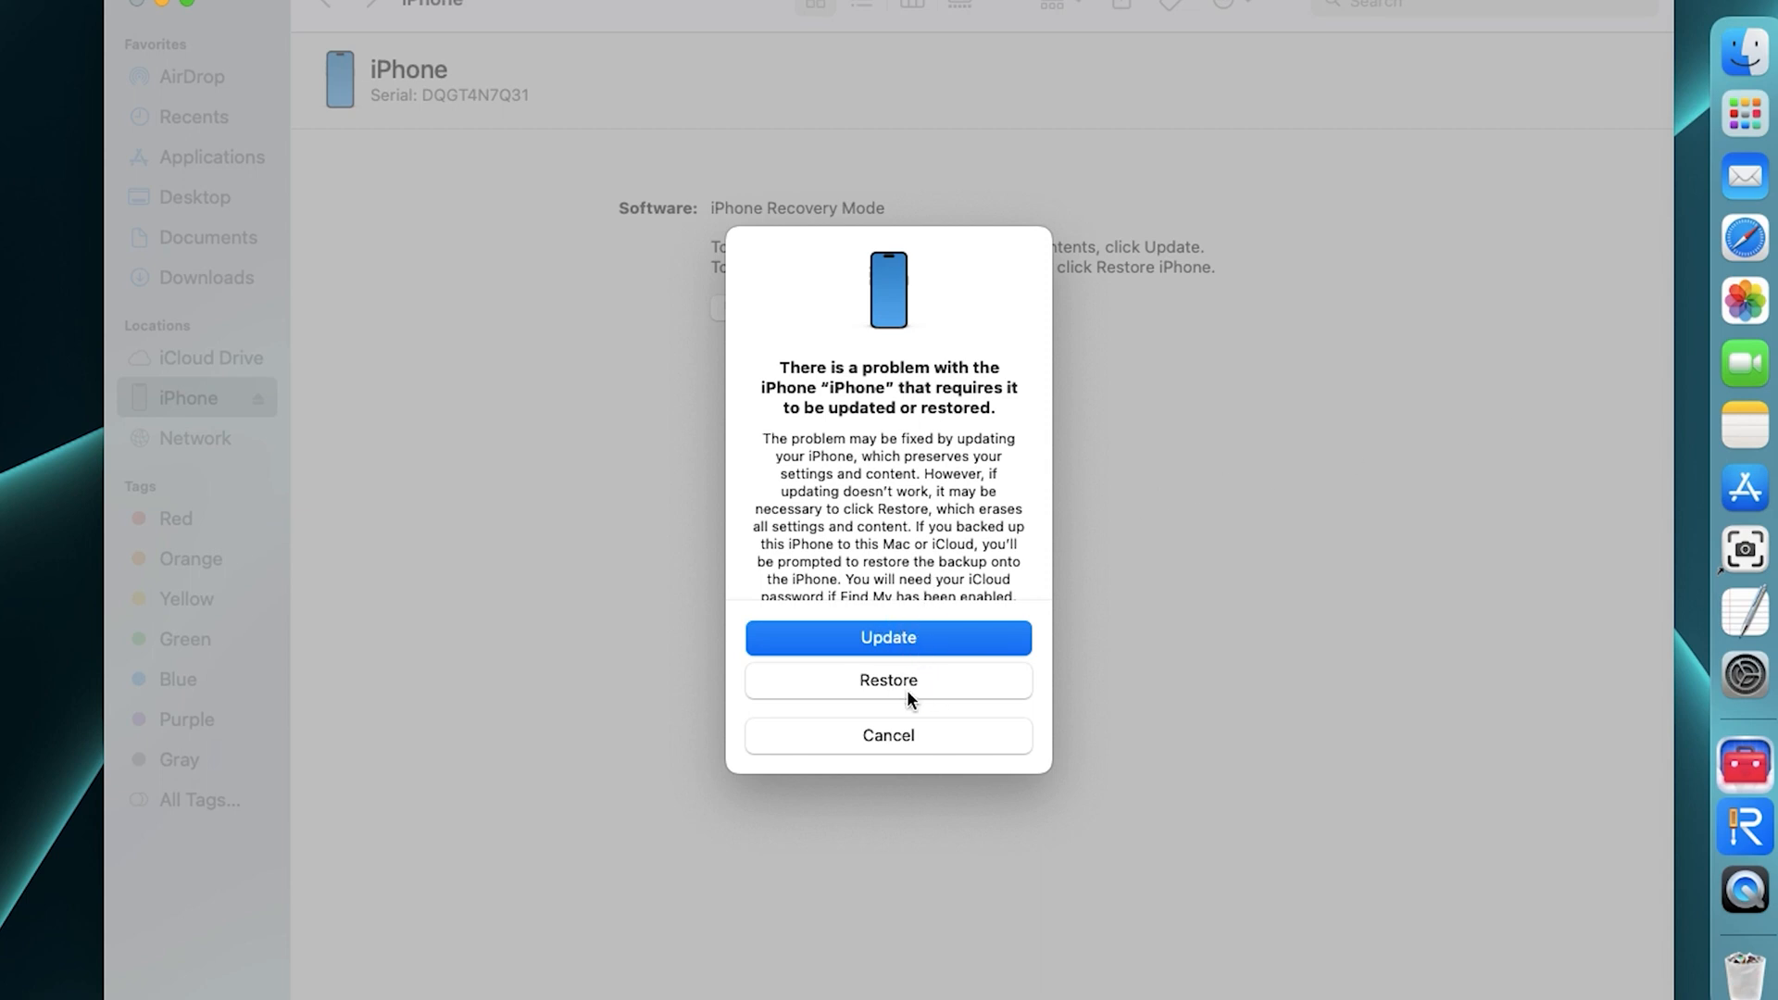
mouse_move(1220, 742)
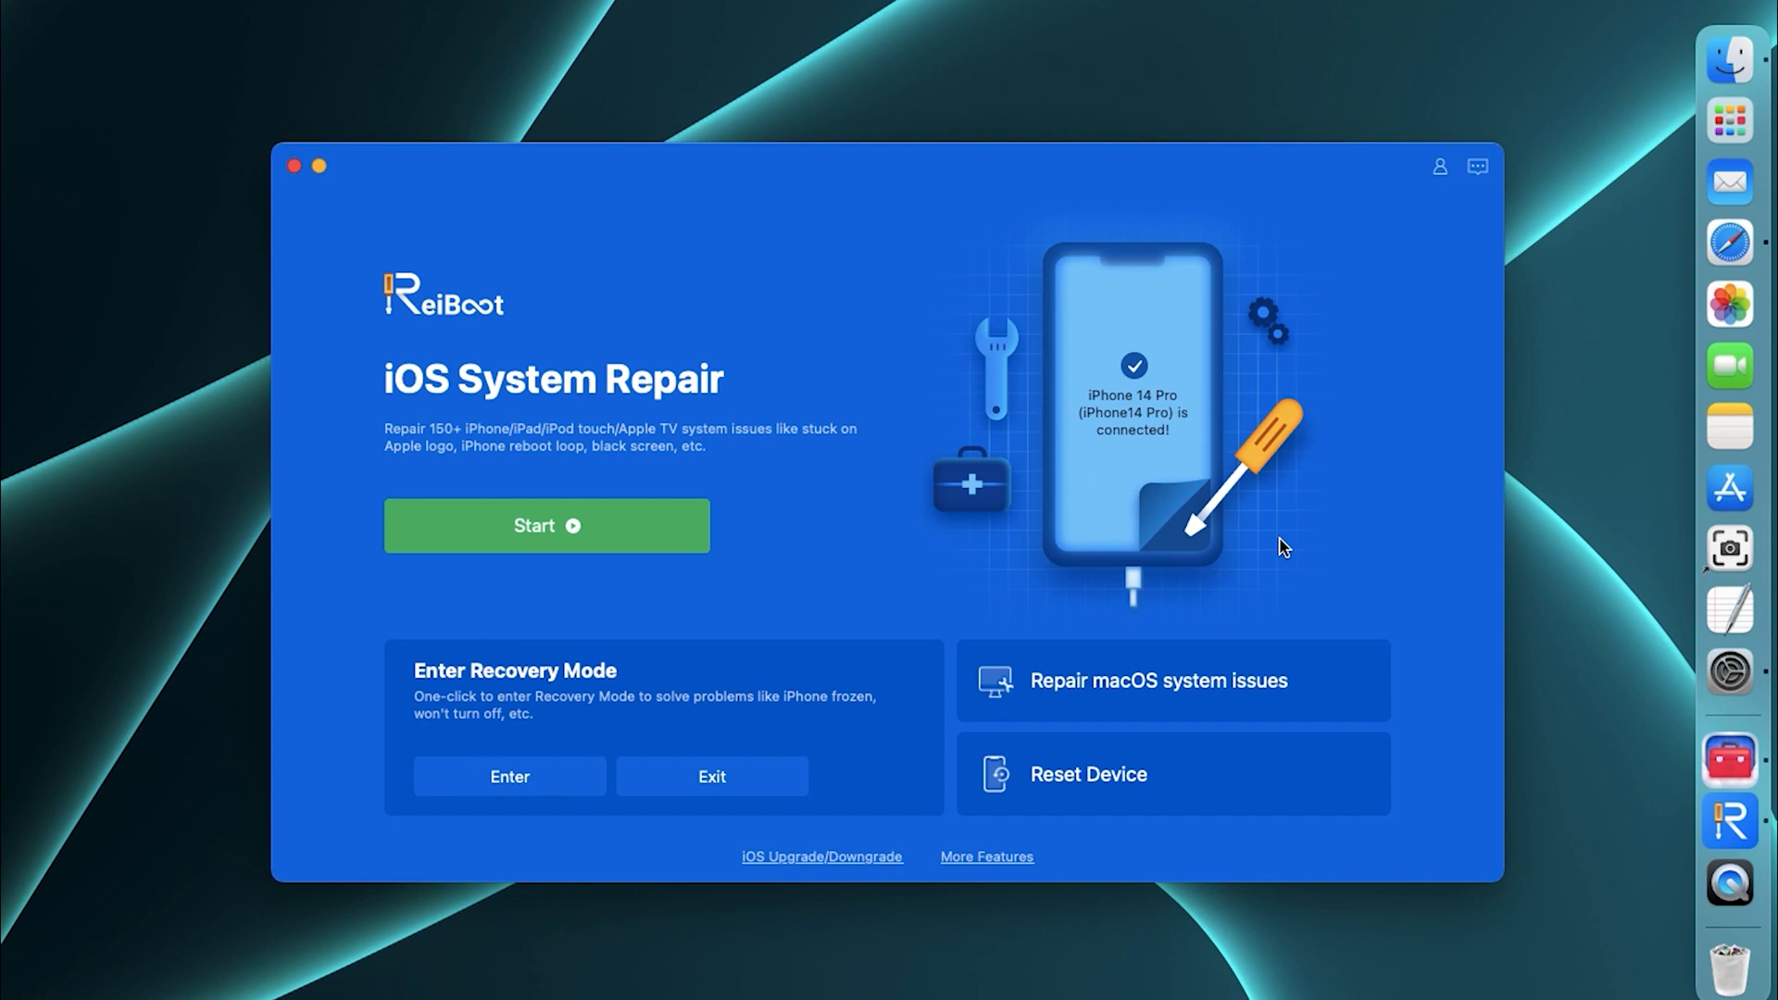
mouse_move(737, 544)
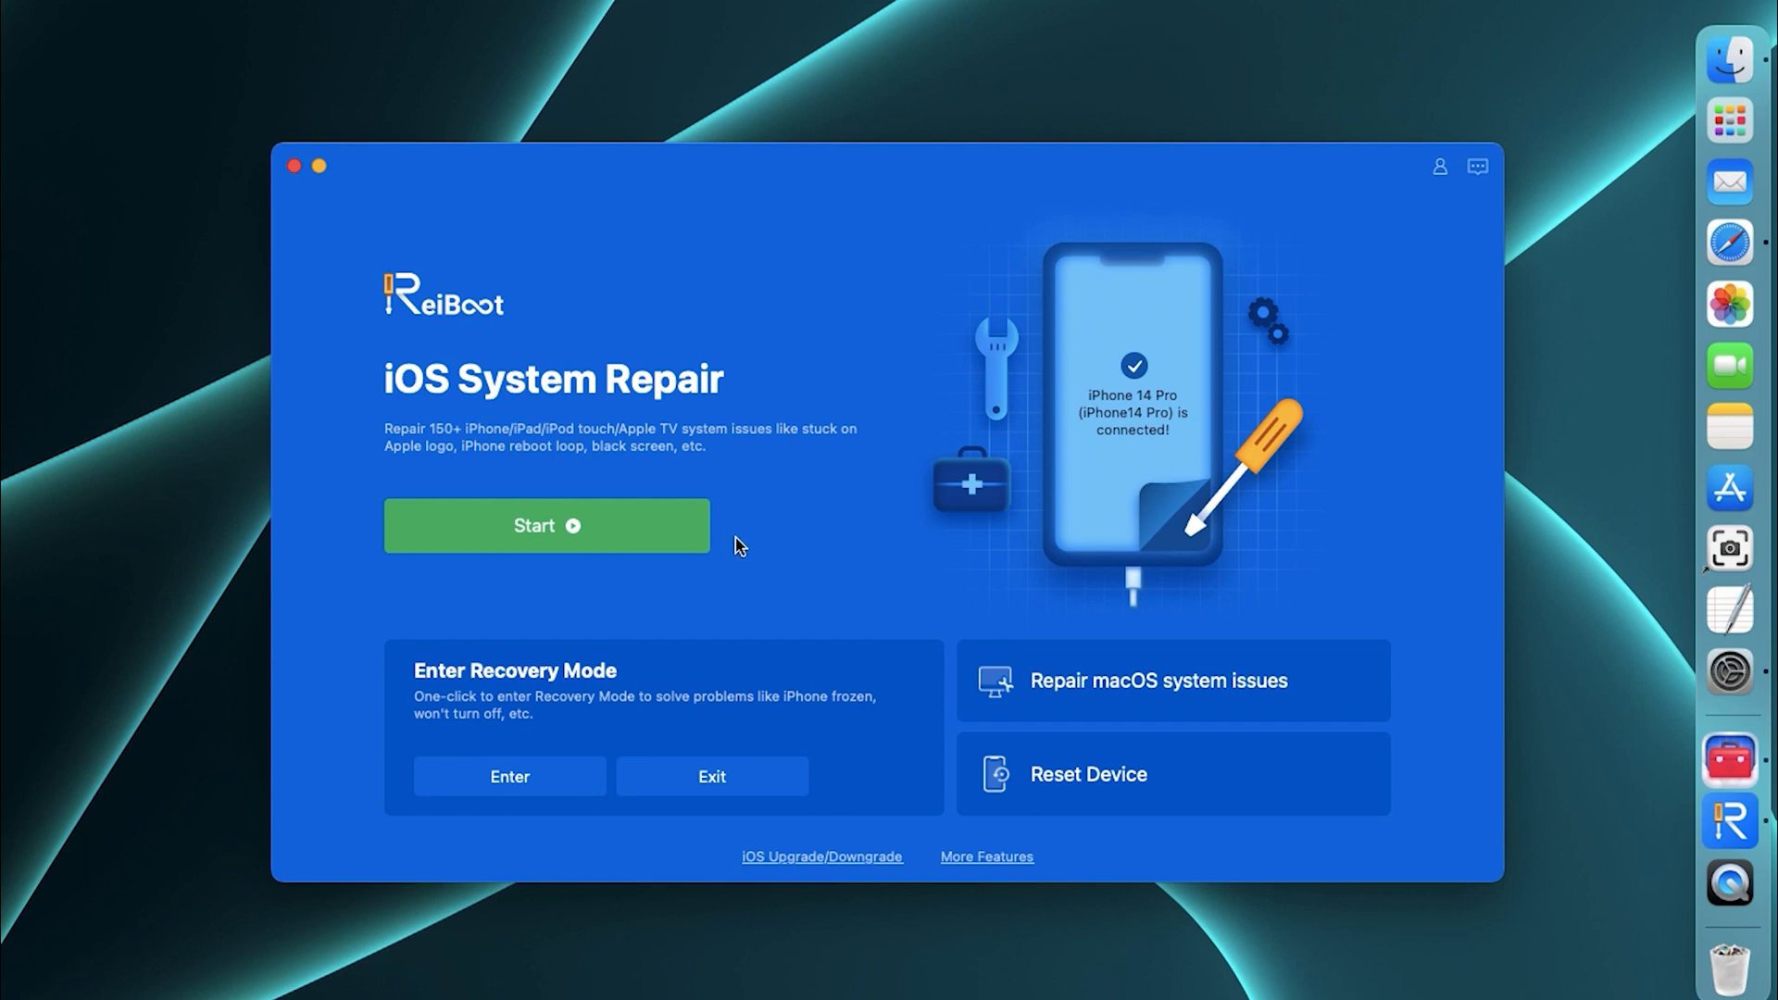
Run Standard Repair (keeps data) with the downloaded iOS 16.4.1 firmware for the iPhone 14 Pro
left_click(546, 524)
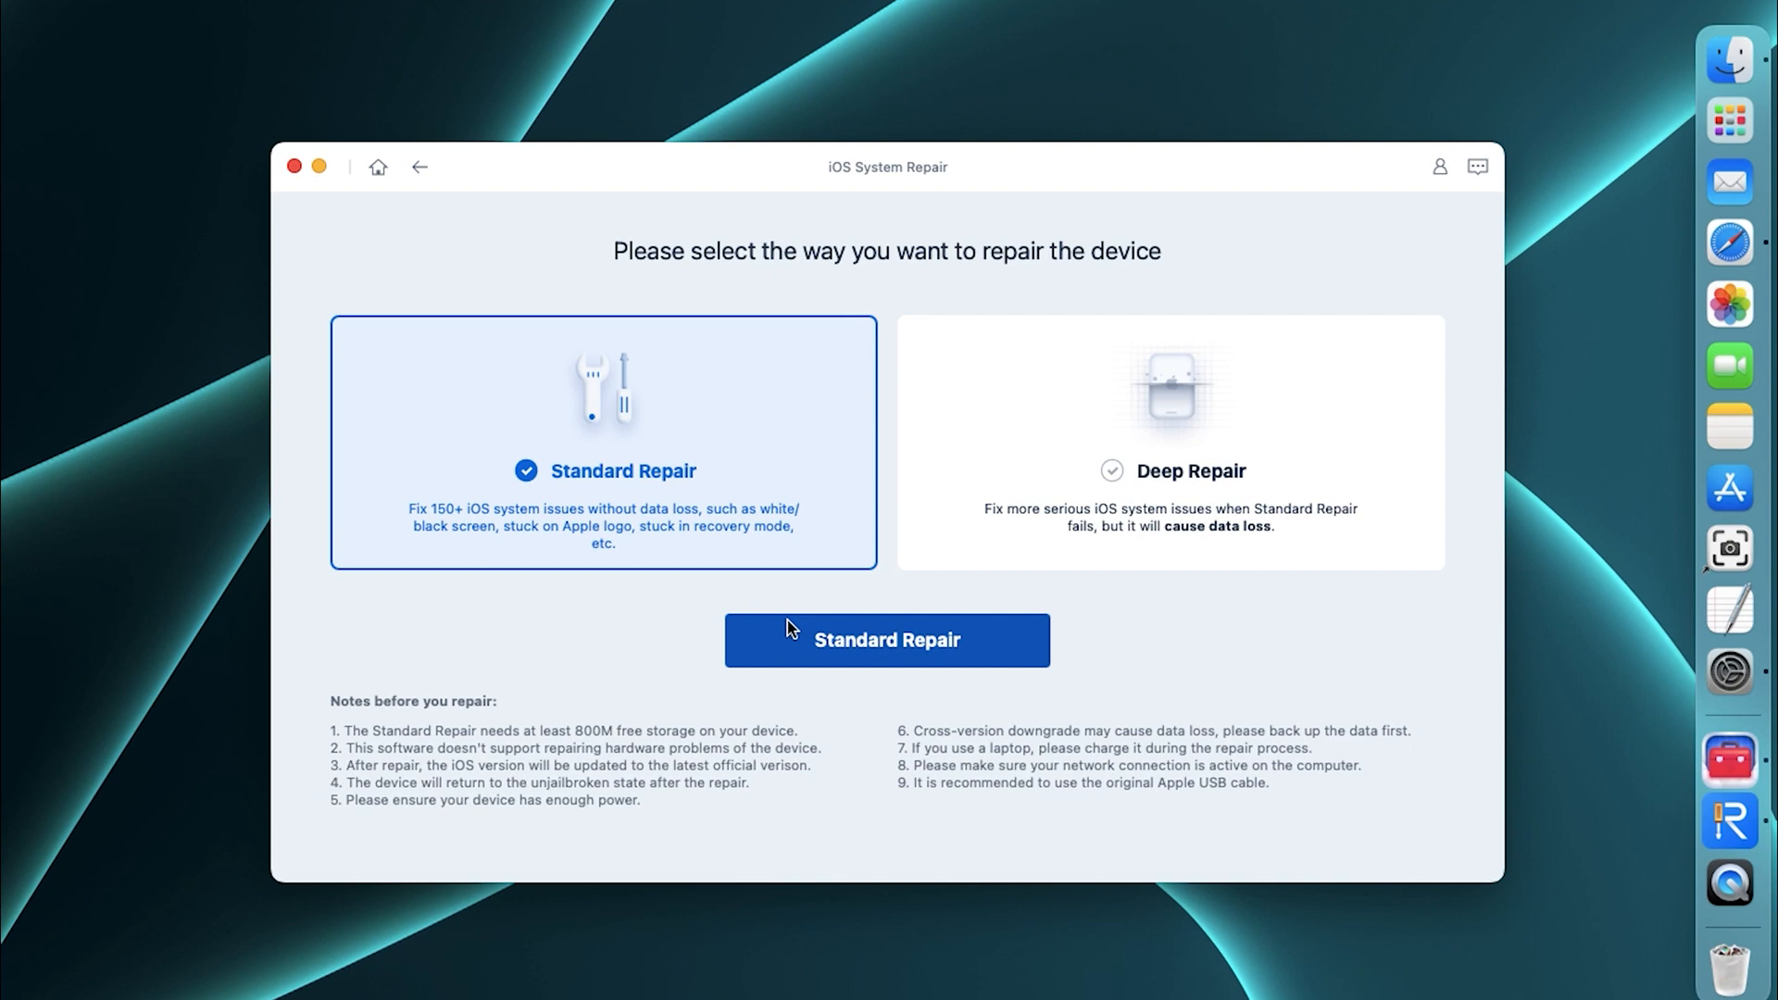
left_click(885, 639)
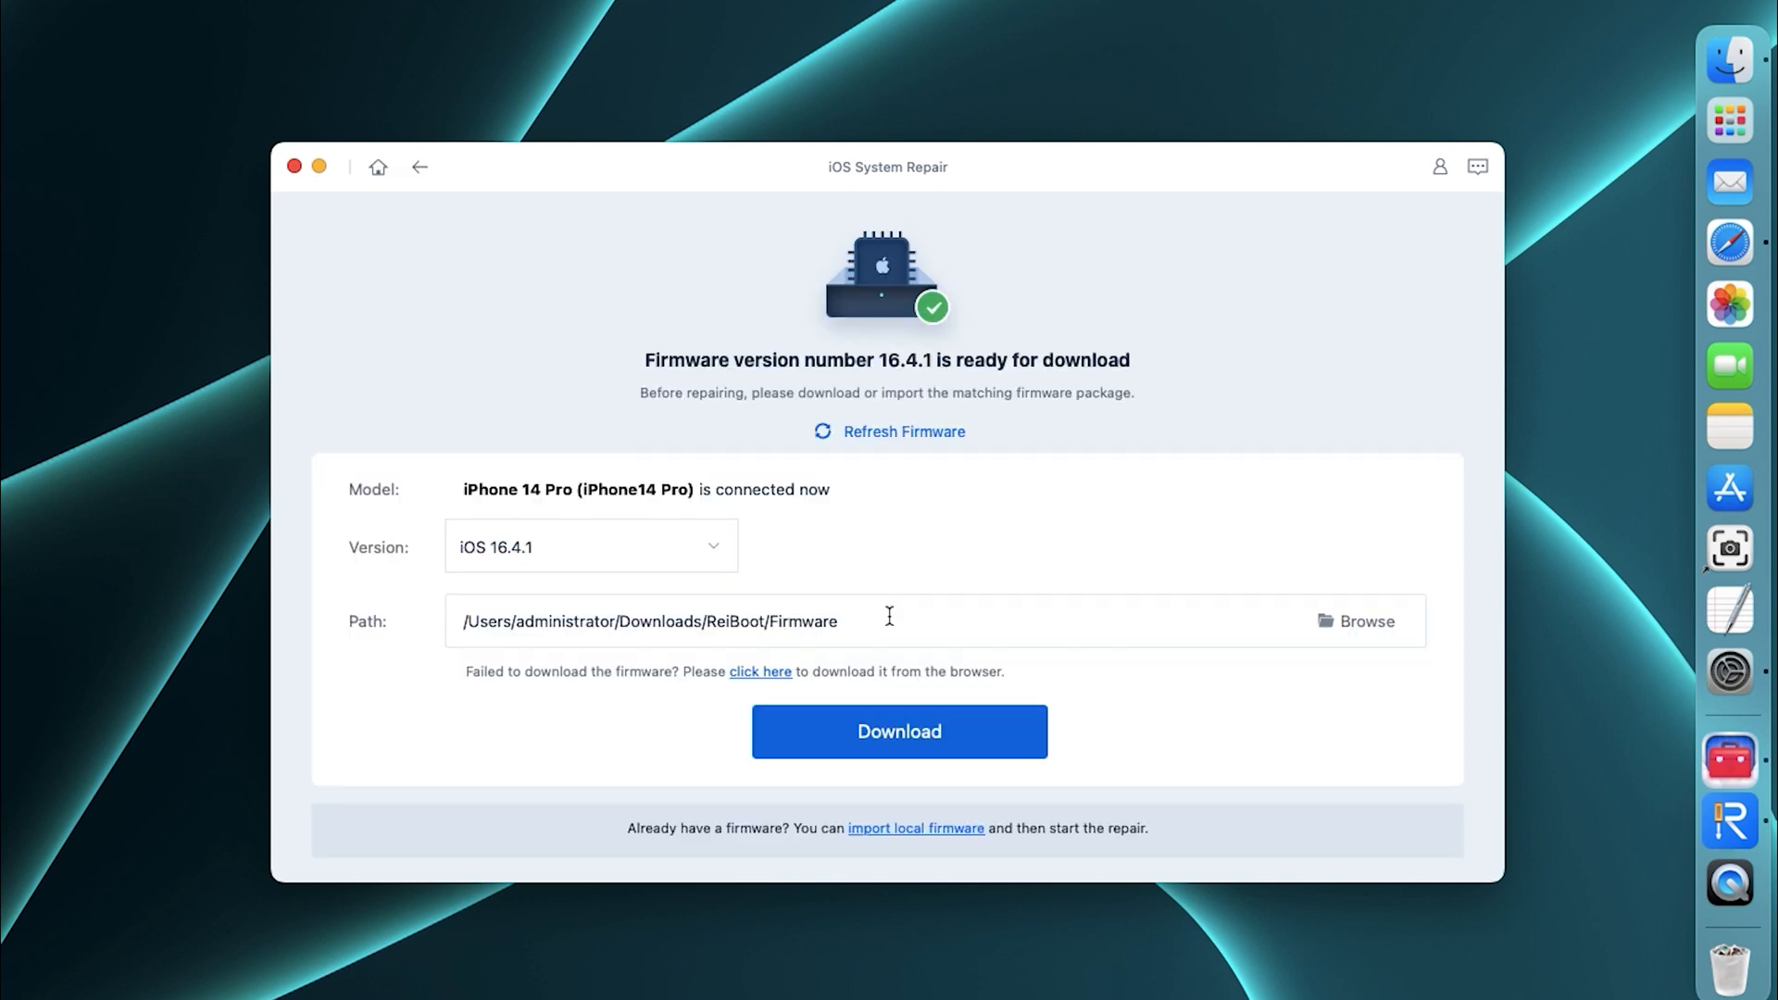
left_click(898, 731)
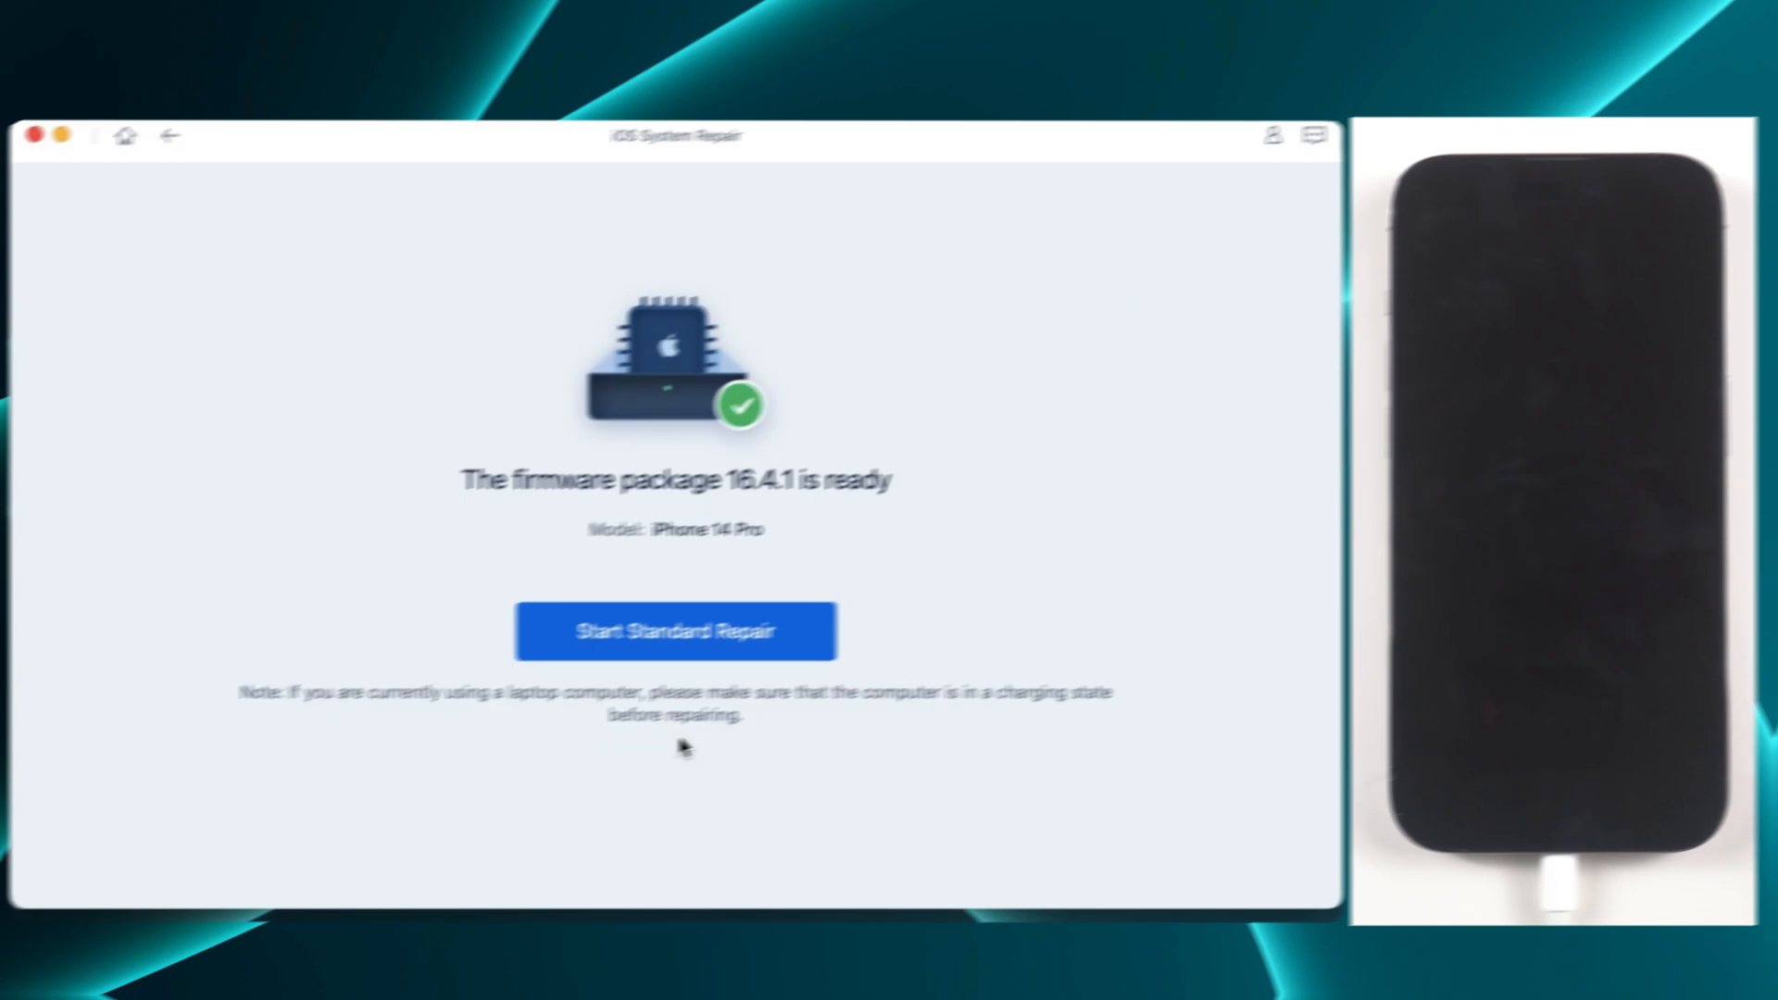
left_click(675, 629)
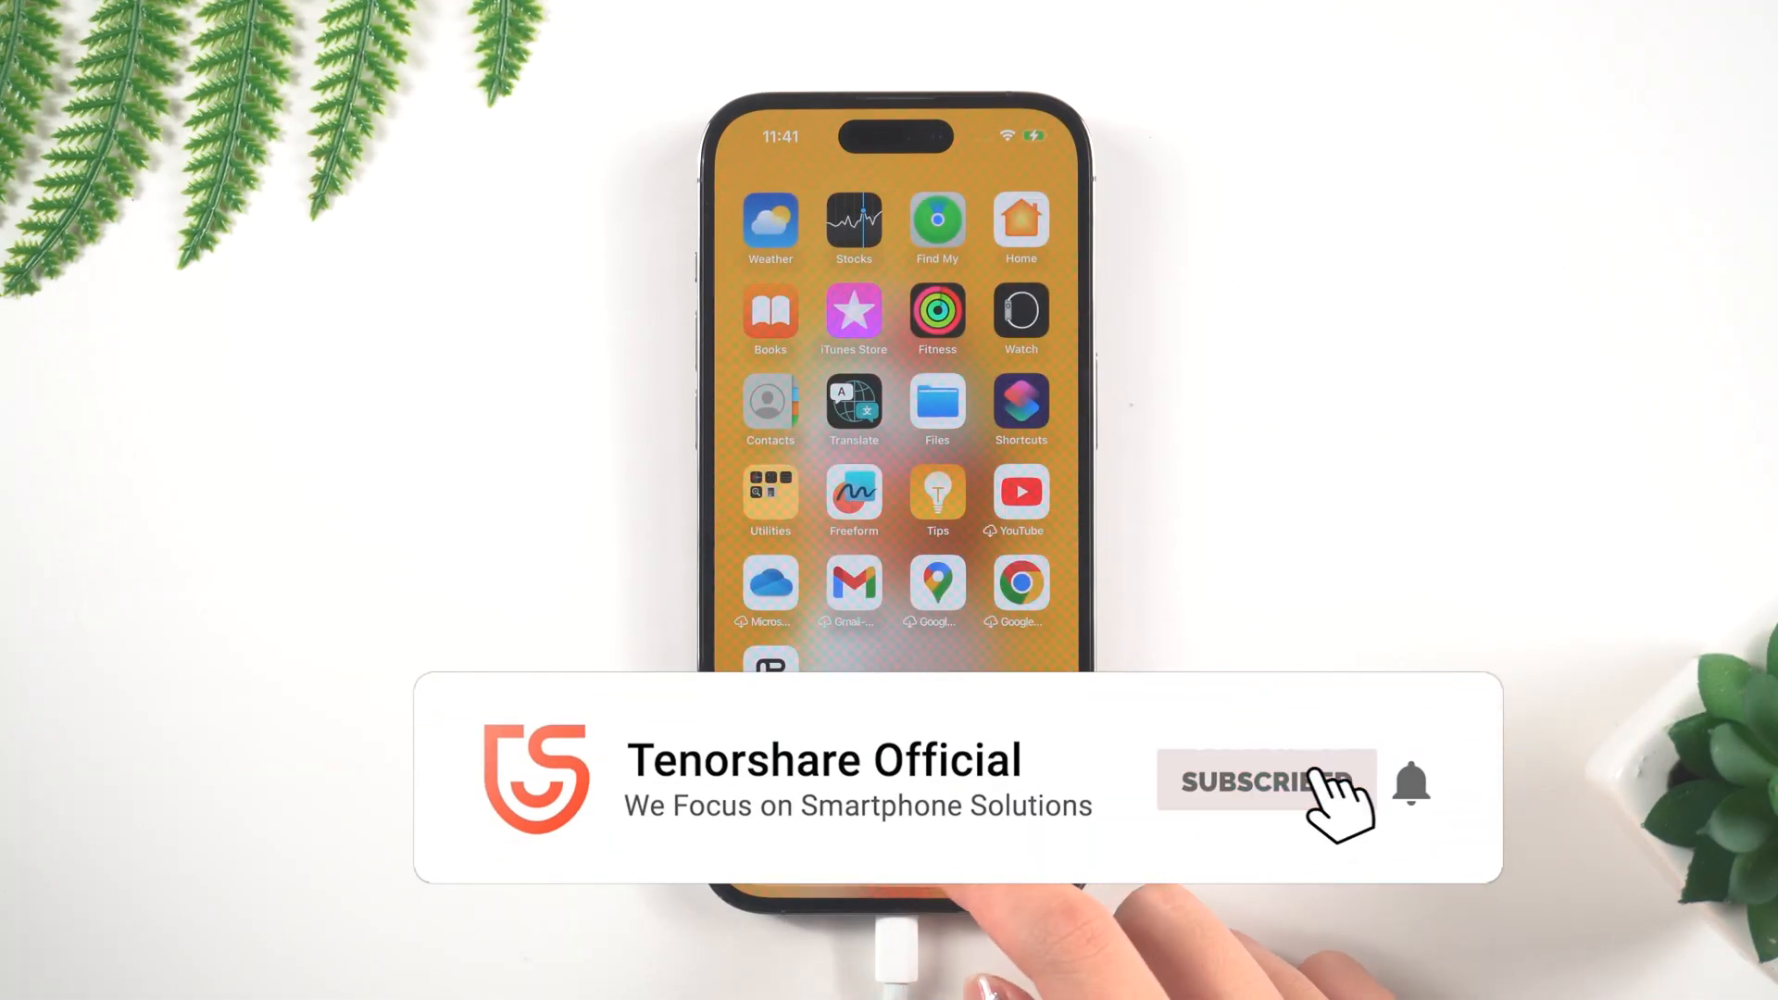
After the repair finishes, go to the Tenorshare ReiBoot product webpage
left_click(1265, 780)
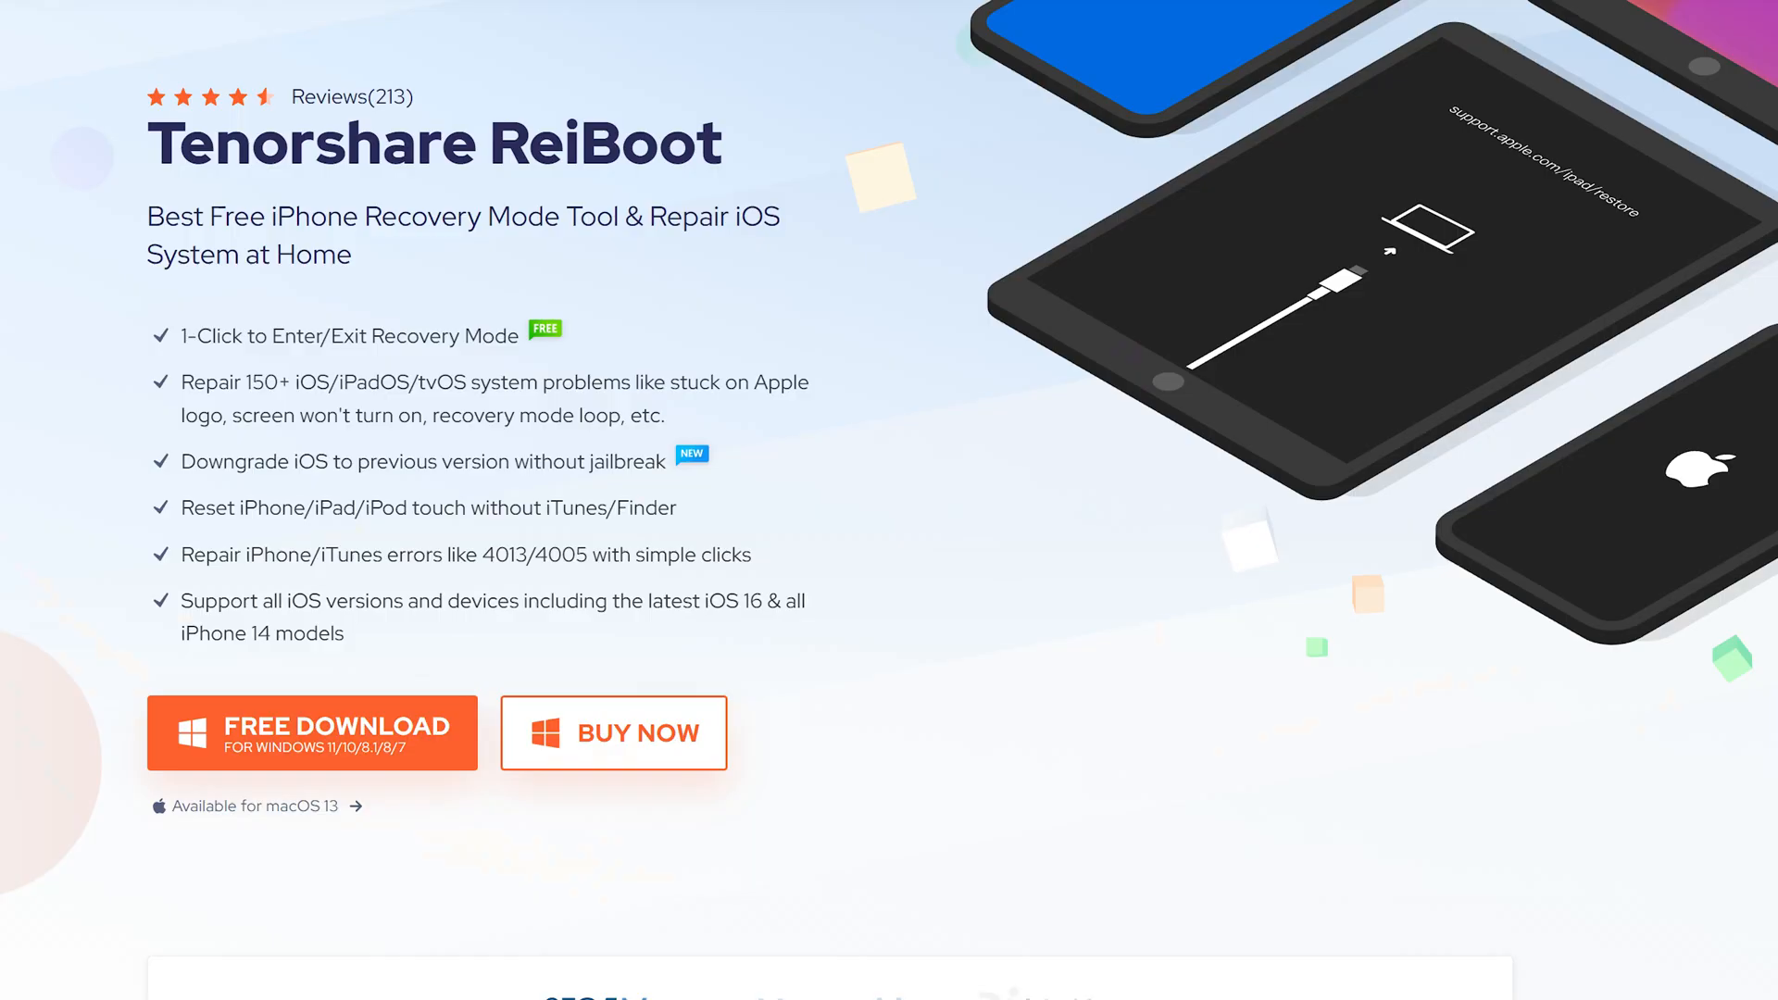
View the ReiBoot purchase page with 1 Month, 1 Year and Lifetime license prices
left_click(612, 731)
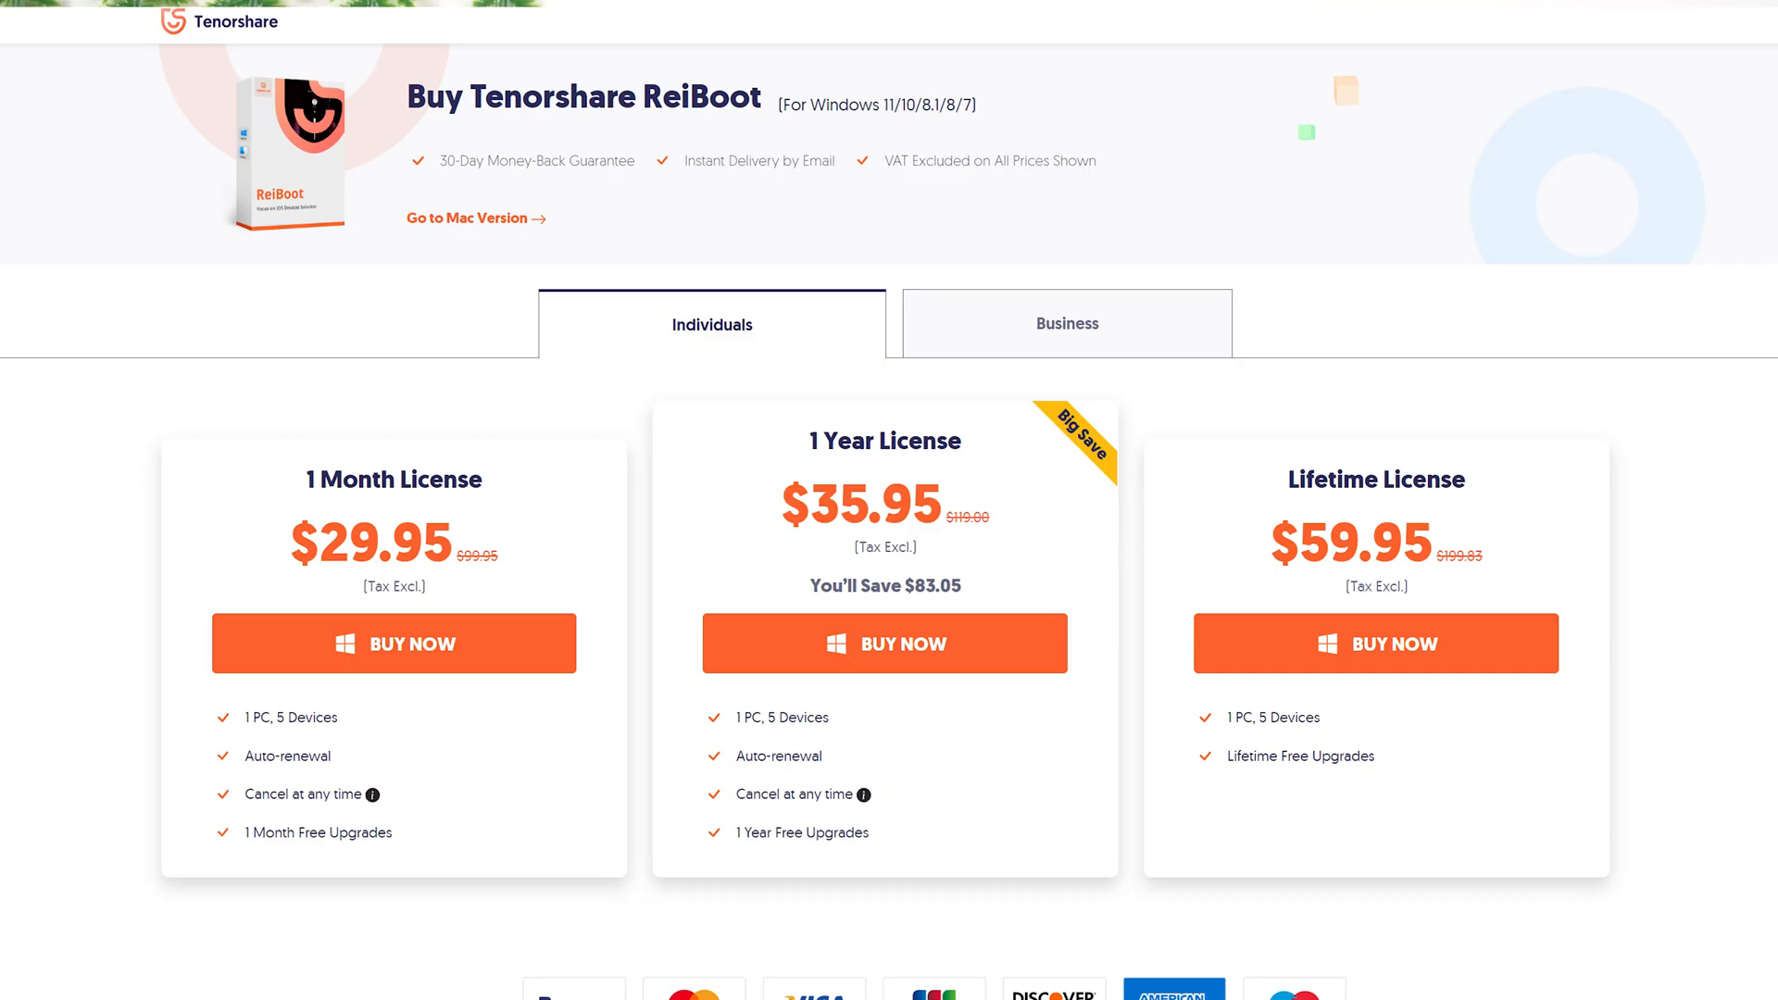